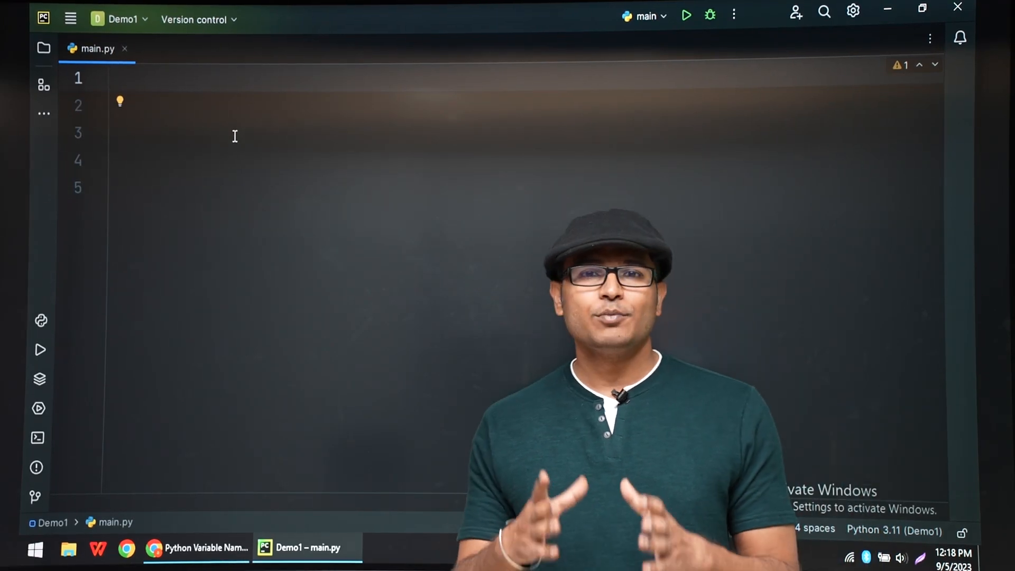
# Write line 1 printing the banner "--Welcome to pet shop name generator----"
pyautogui.write('print(')
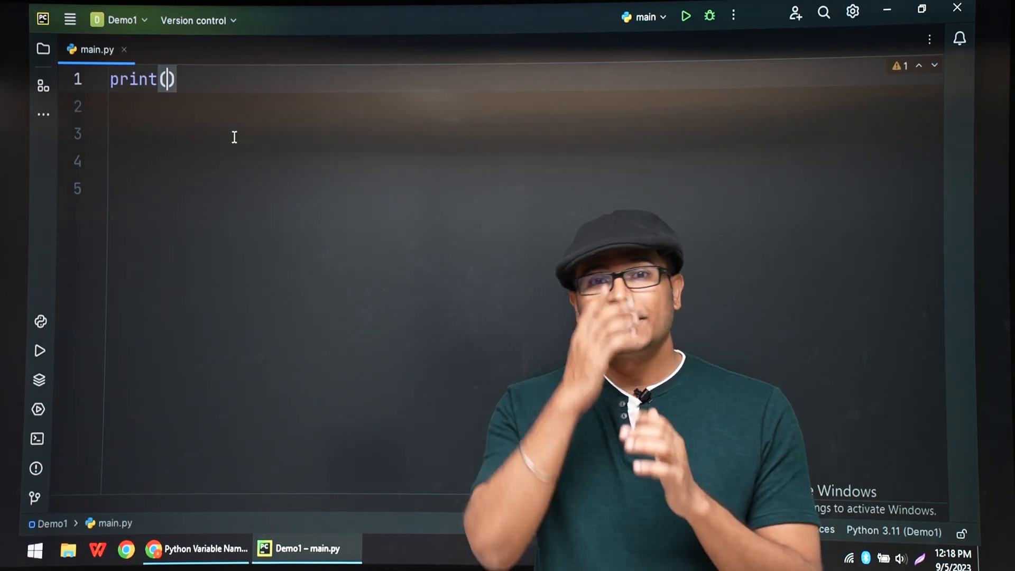
pyautogui.write('"')
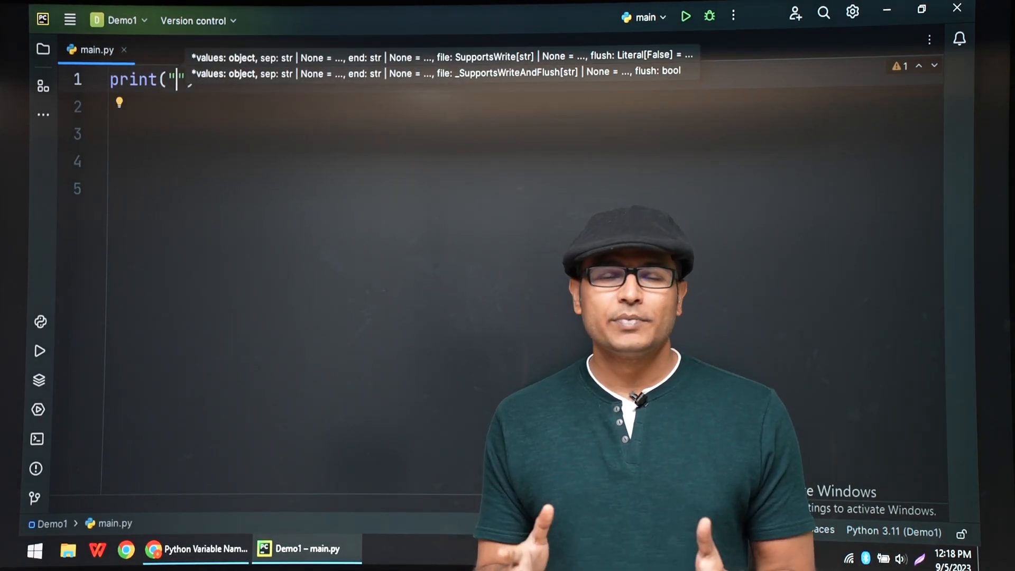
pyautogui.write('--Welcome to')
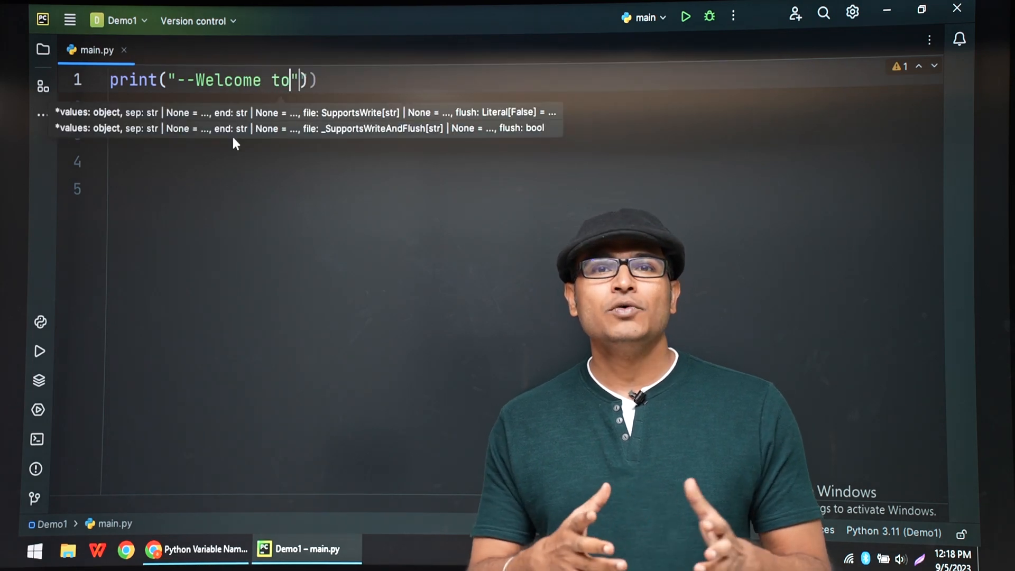
pyautogui.write('pet')
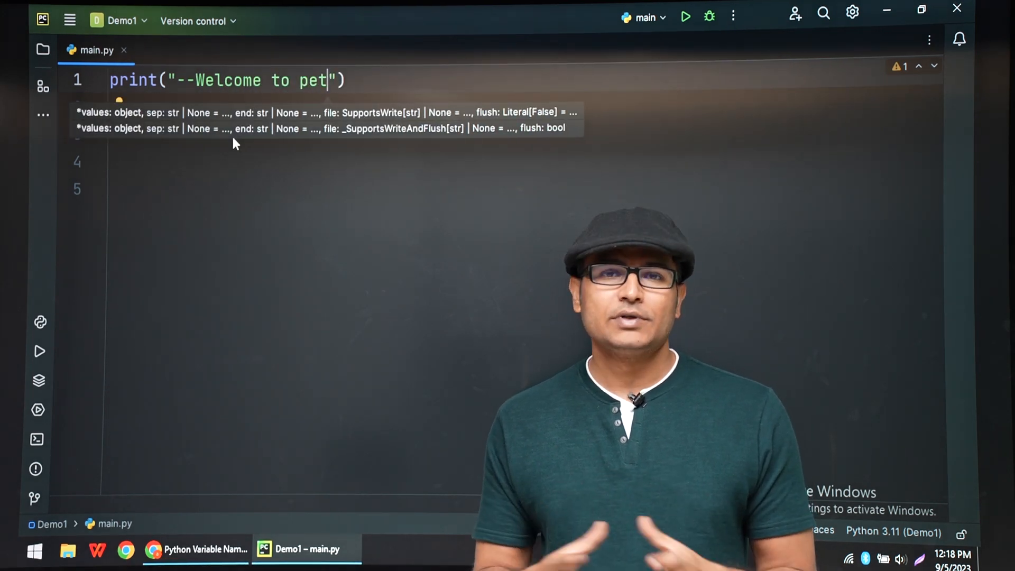
pyautogui.write('shop')
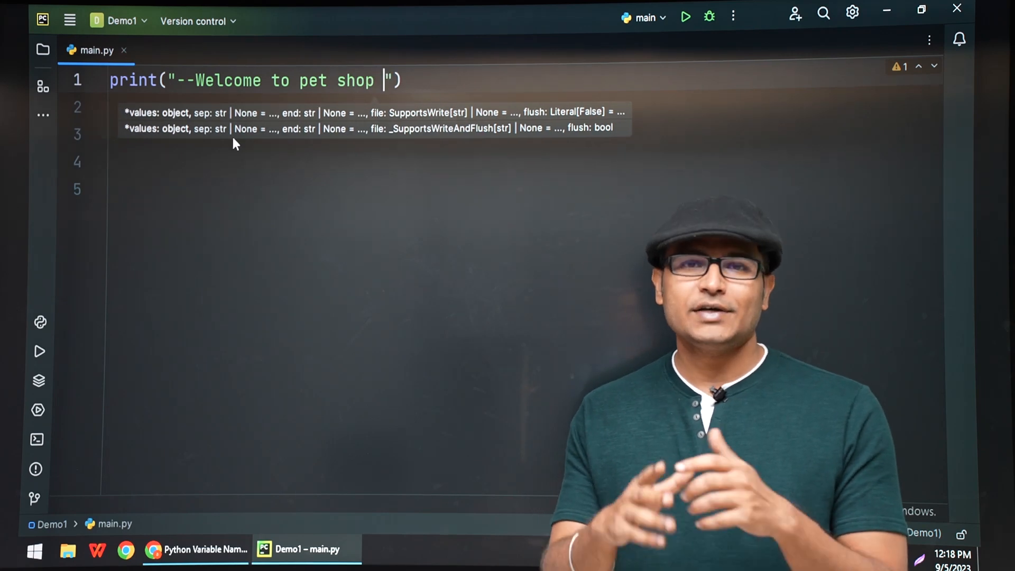
pyautogui.write('name g')
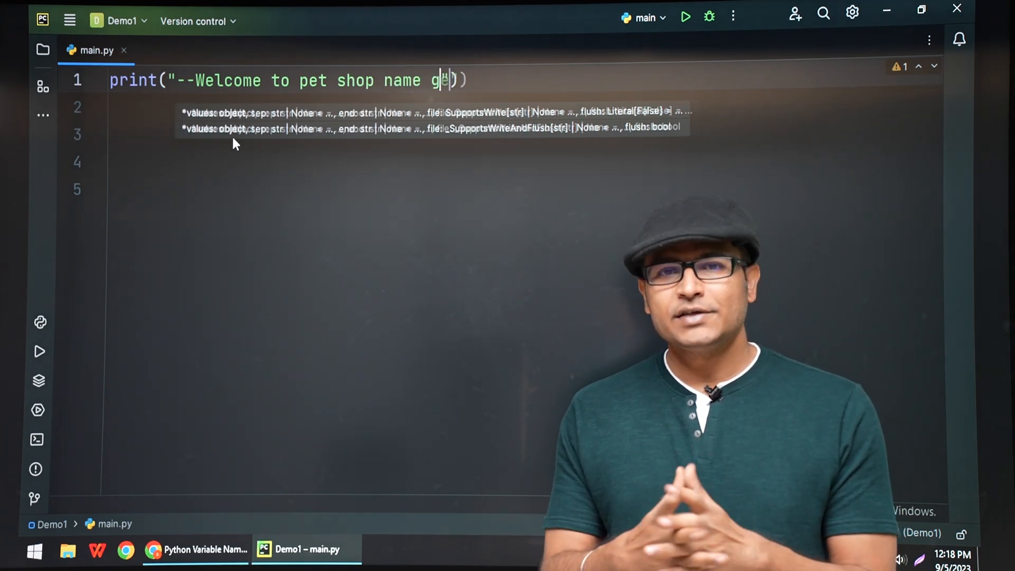
pyautogui.write('enerator')
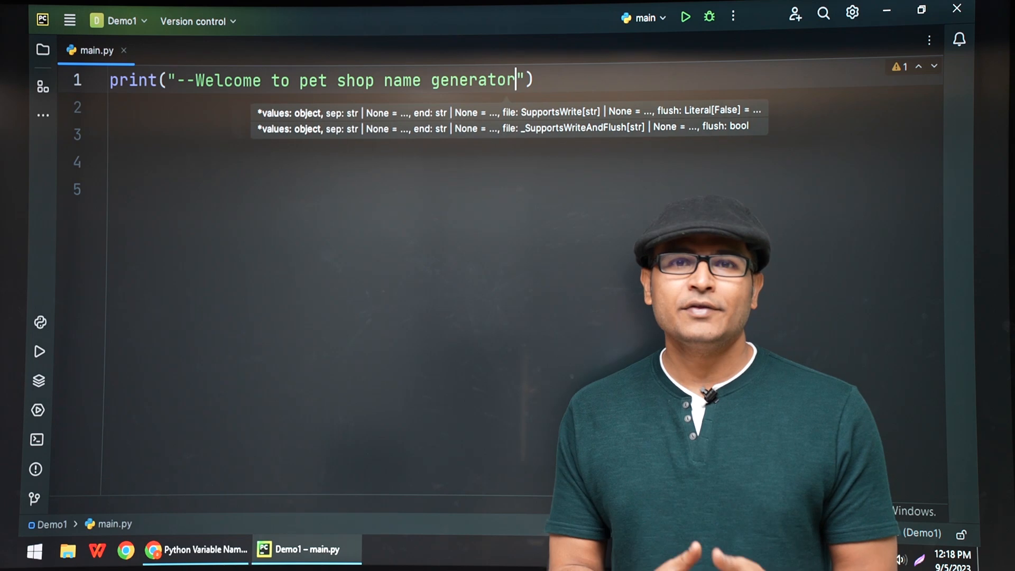
pyautogui.write('---')
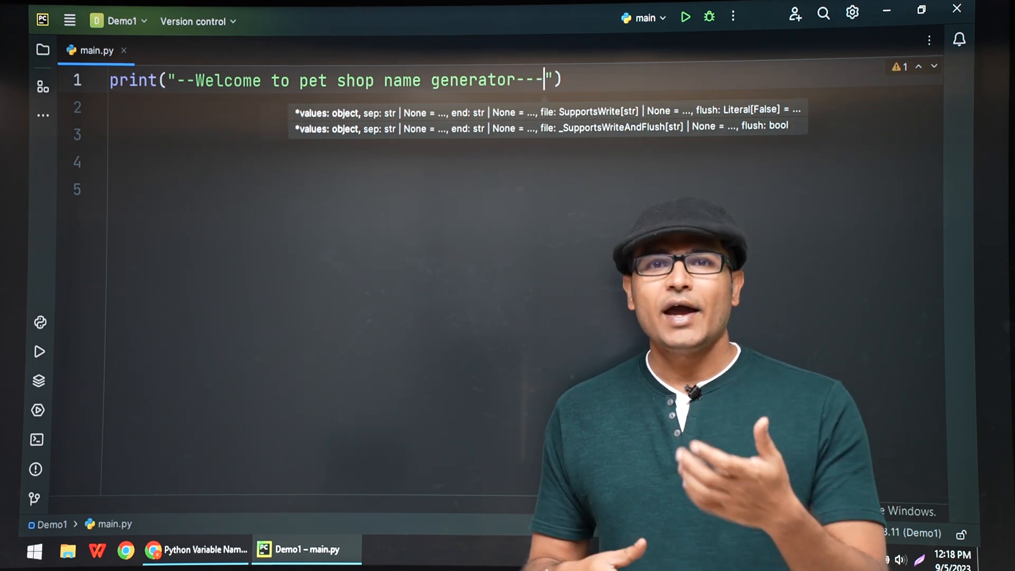
pyautogui.write('-')
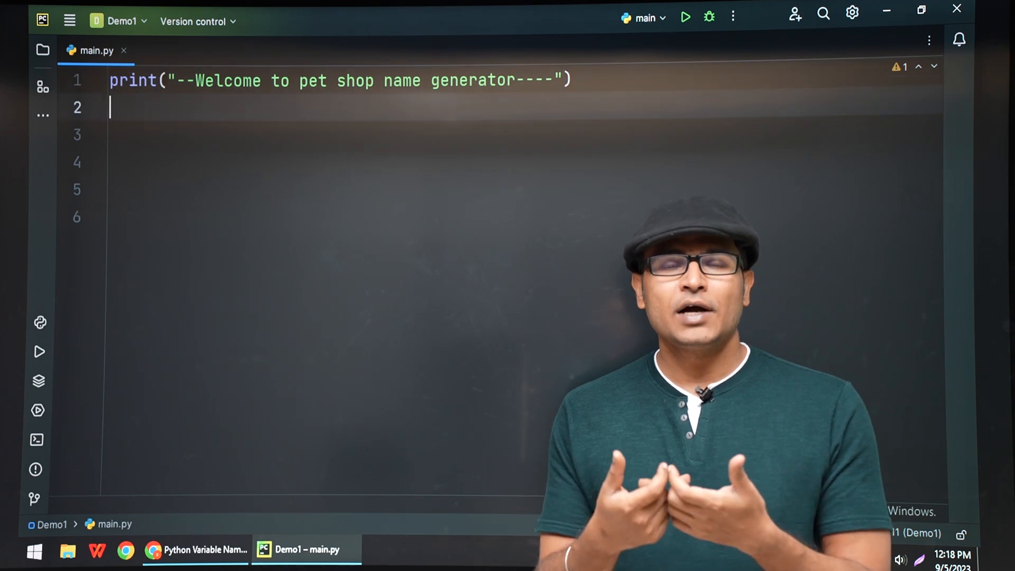
# Store the answer to "Which city did you grow up ?" in the variable city
pyautogui.write('ci')
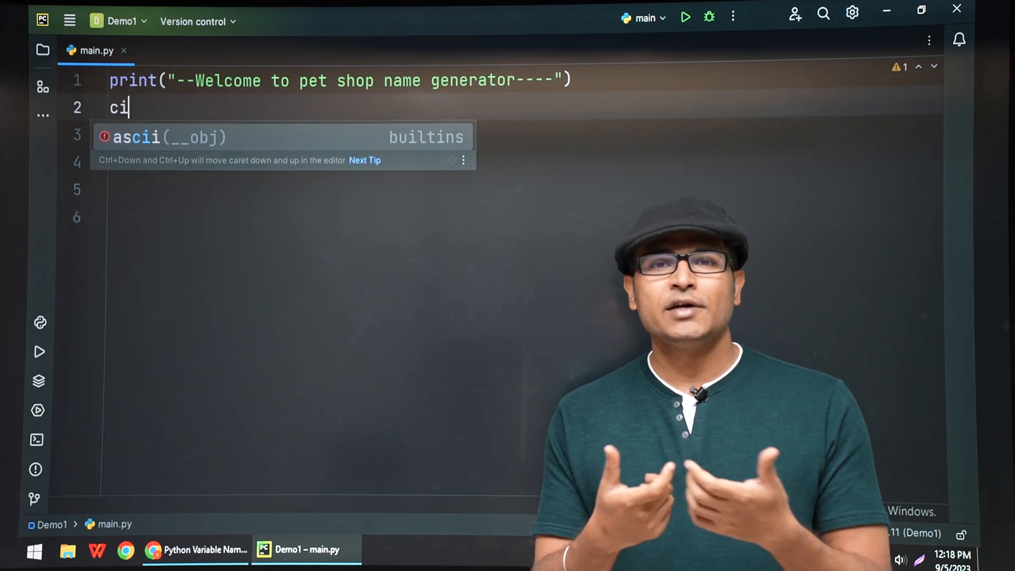
pyautogui.write('ty =')
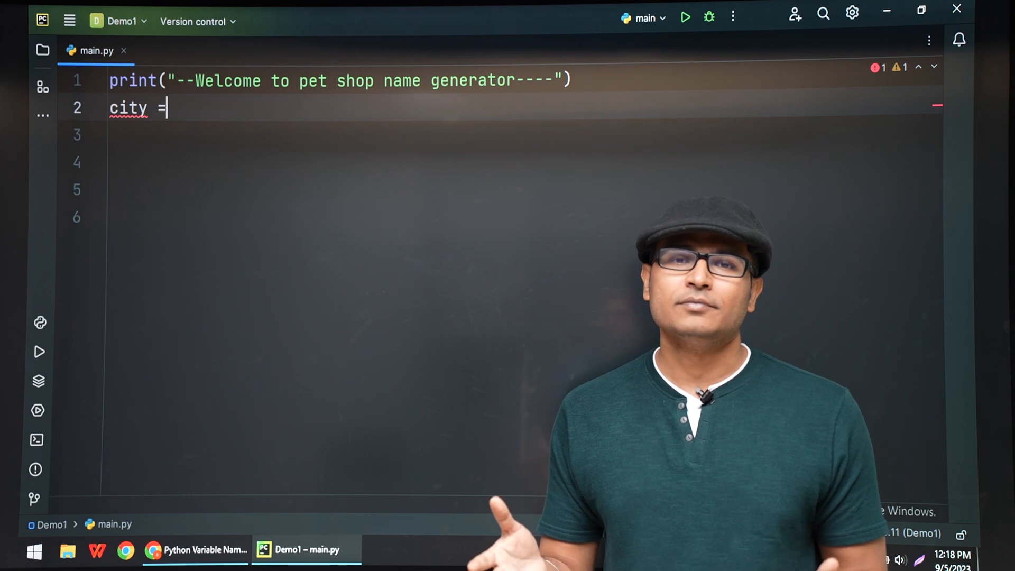
pyautogui.write('input(')
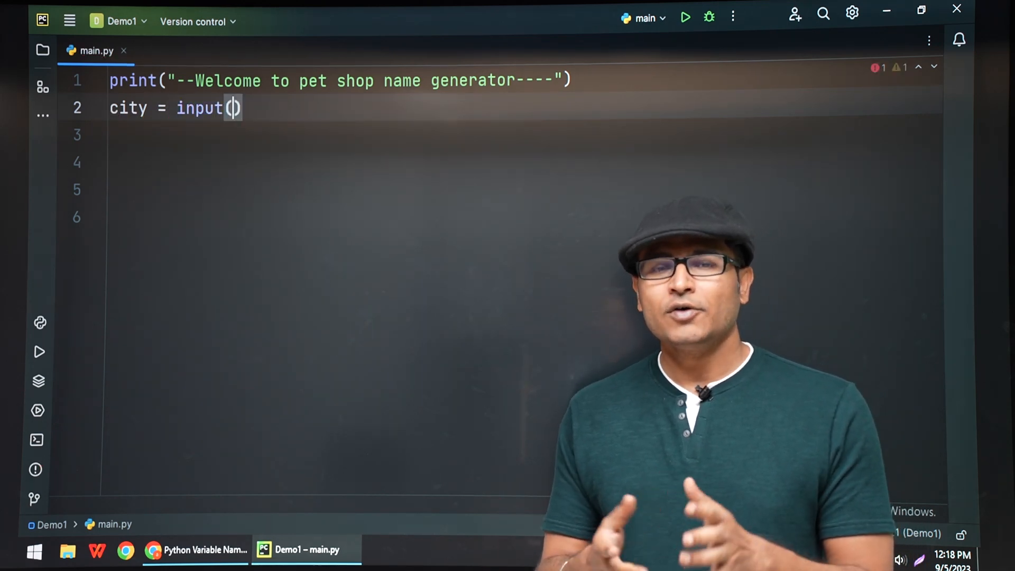
pyautogui.write('""')
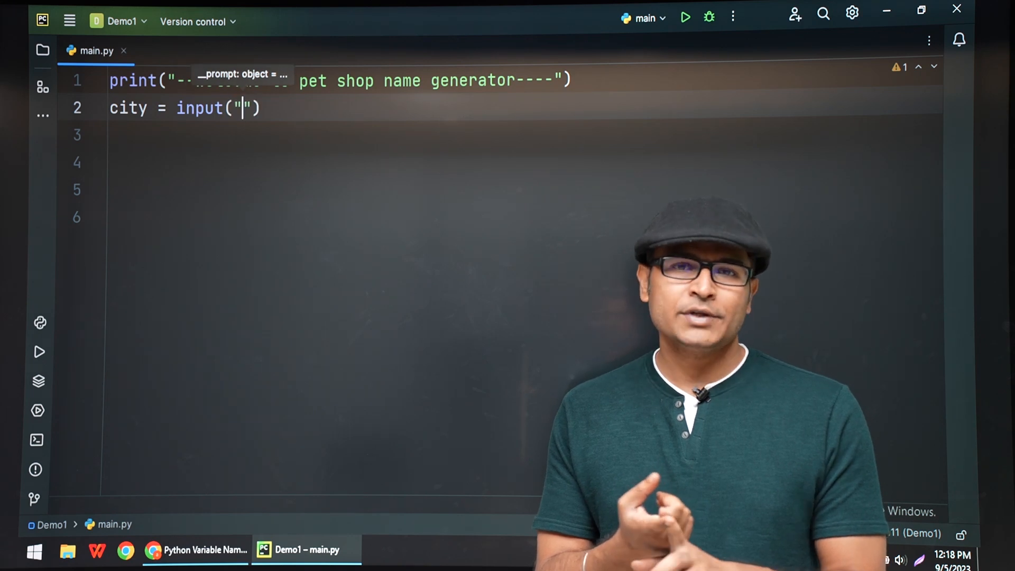
pyautogui.write('Which')
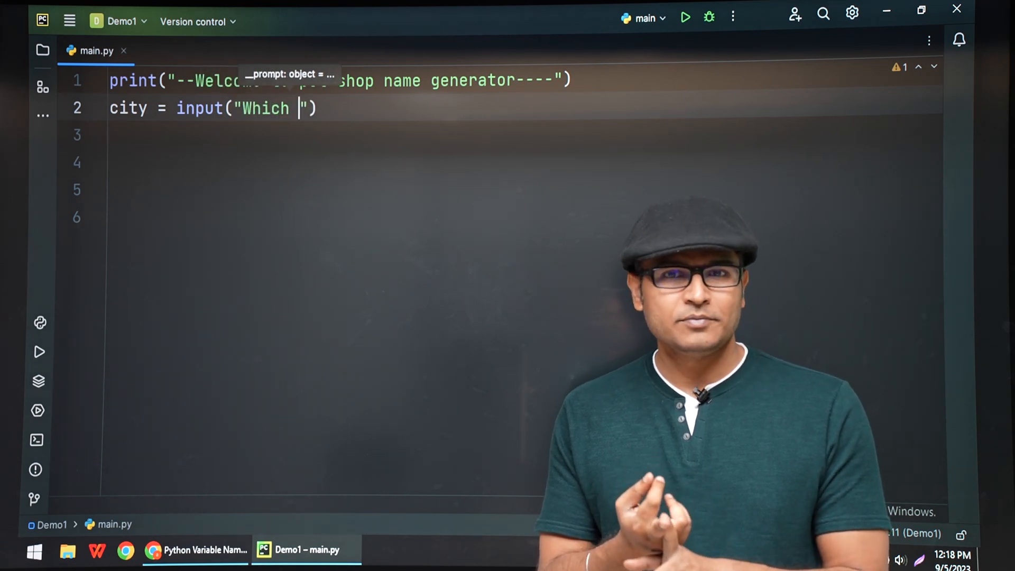
pyautogui.write('city')
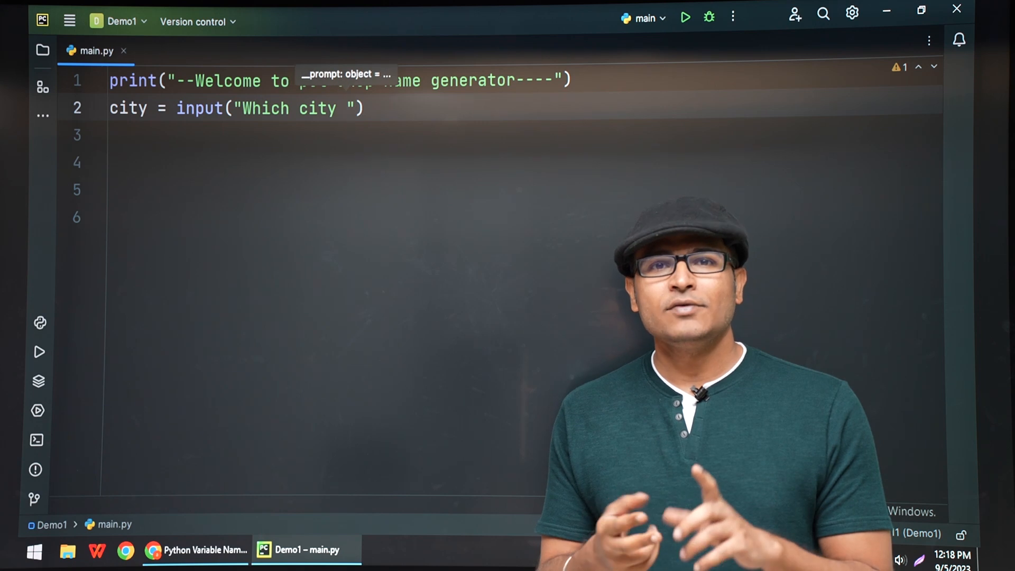
pyautogui.write('did you g')
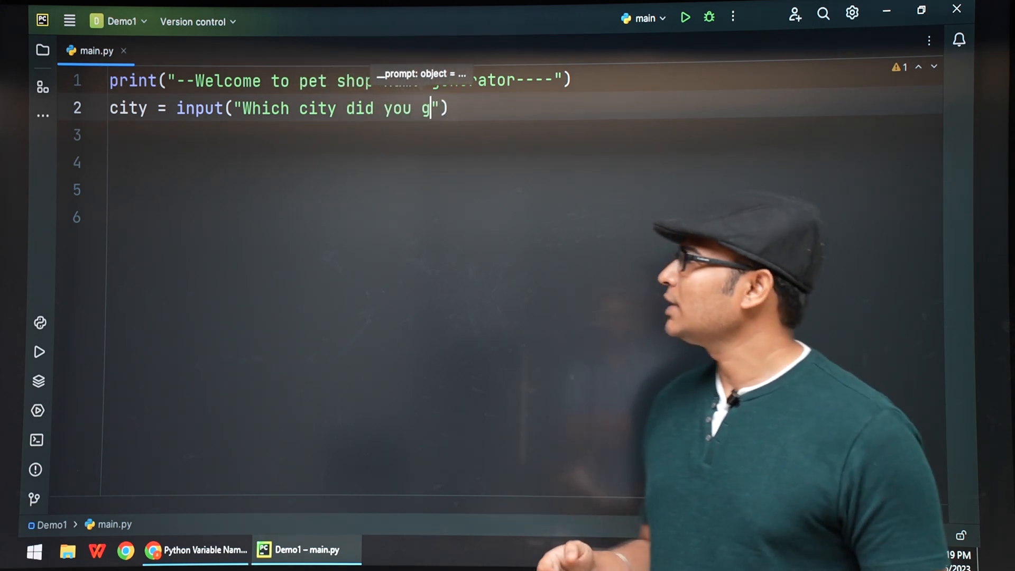
pyautogui.write('row')
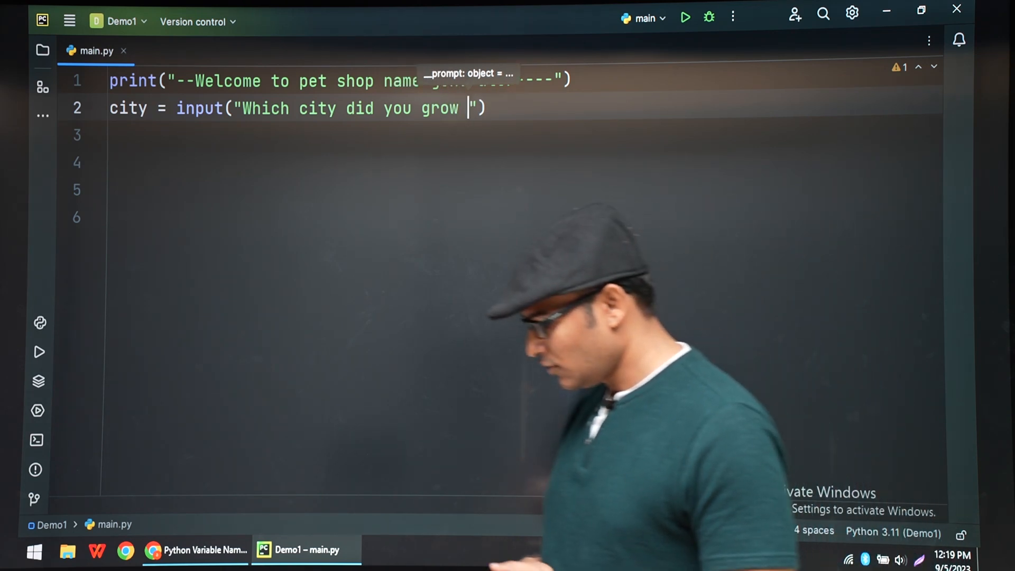
pyautogui.write('up ?')
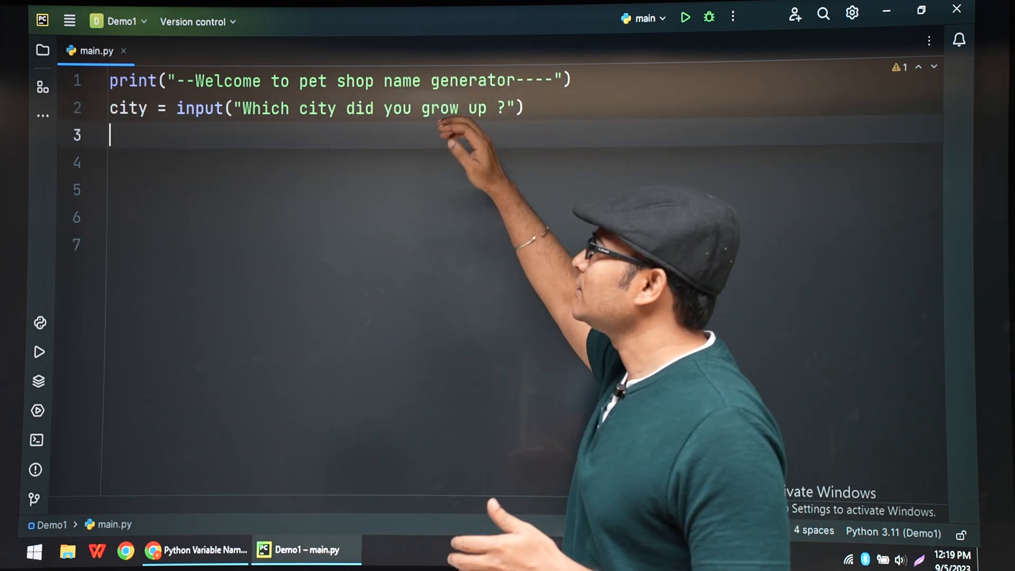
# Store the answer to "What is your pet name ?" in the variable pet
pyautogui.write('pet =')
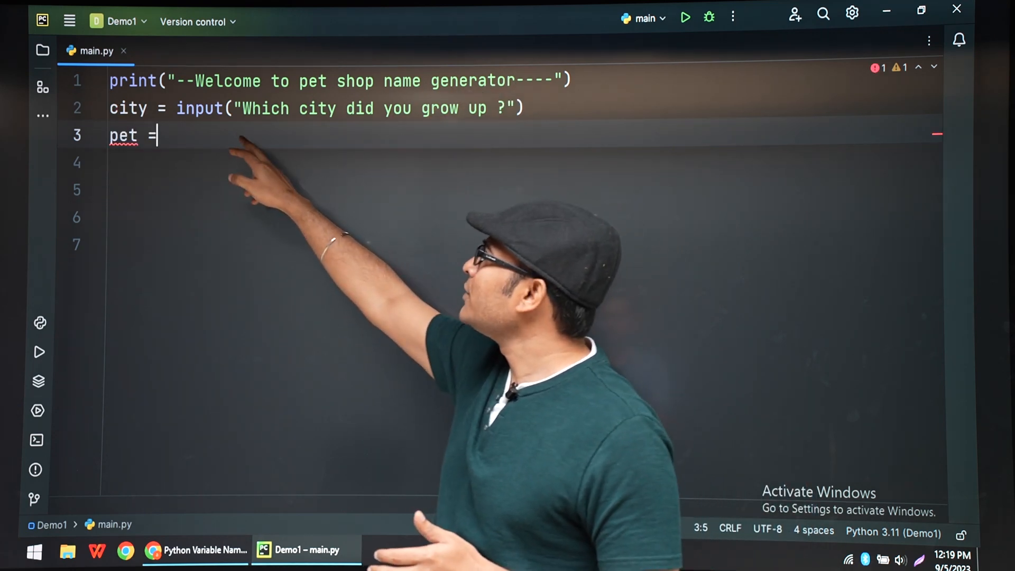
pyautogui.write('input(')
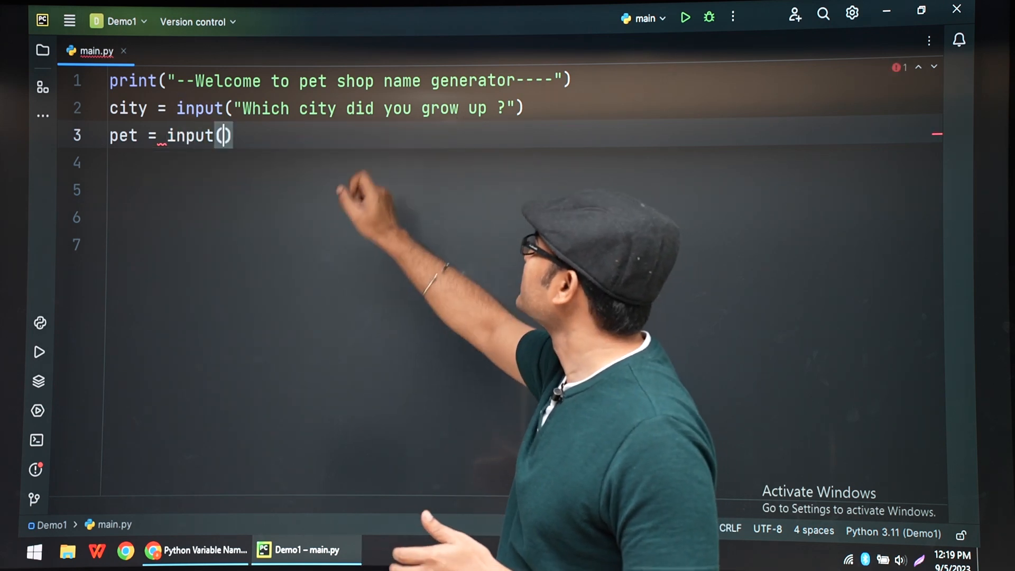
pyautogui.write('""')
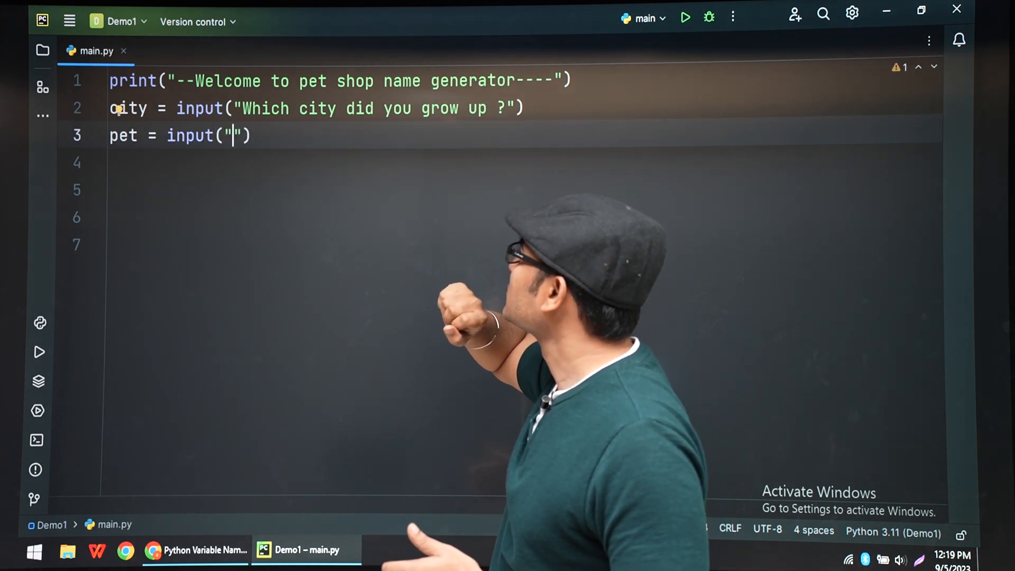
pyautogui.write('W')
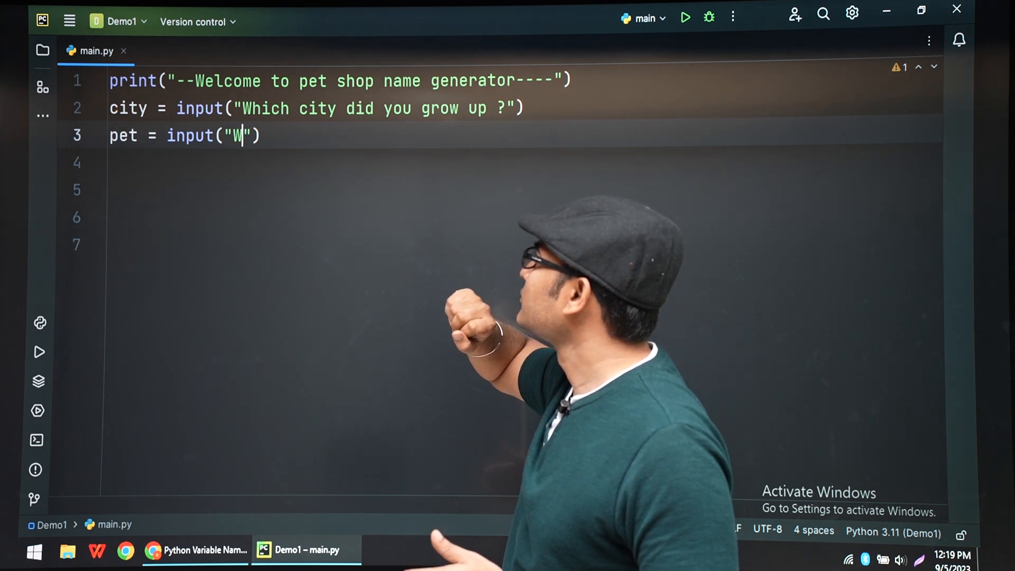
pyautogui.write('hat is yo')
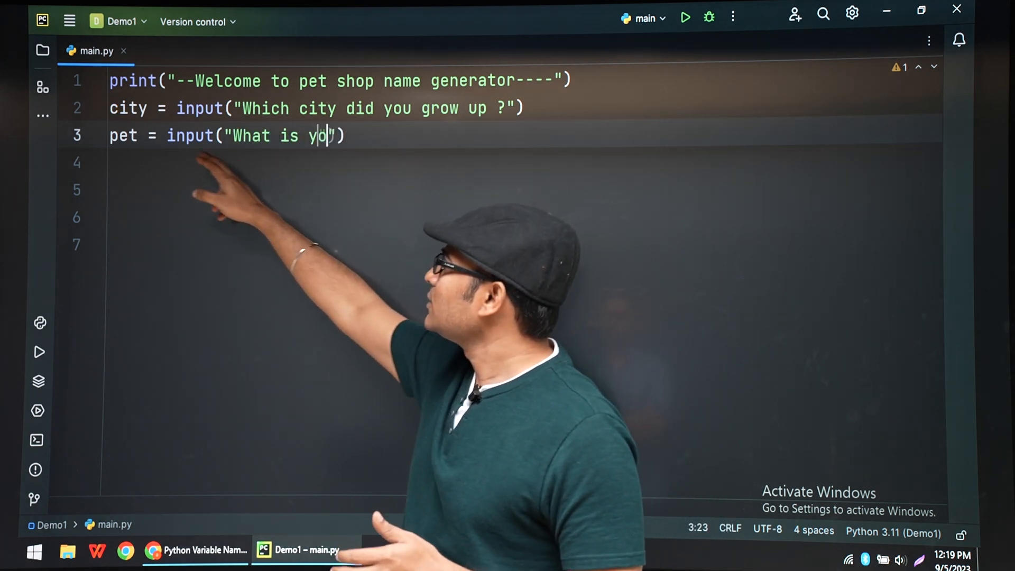
pyautogui.write('ur pet n')
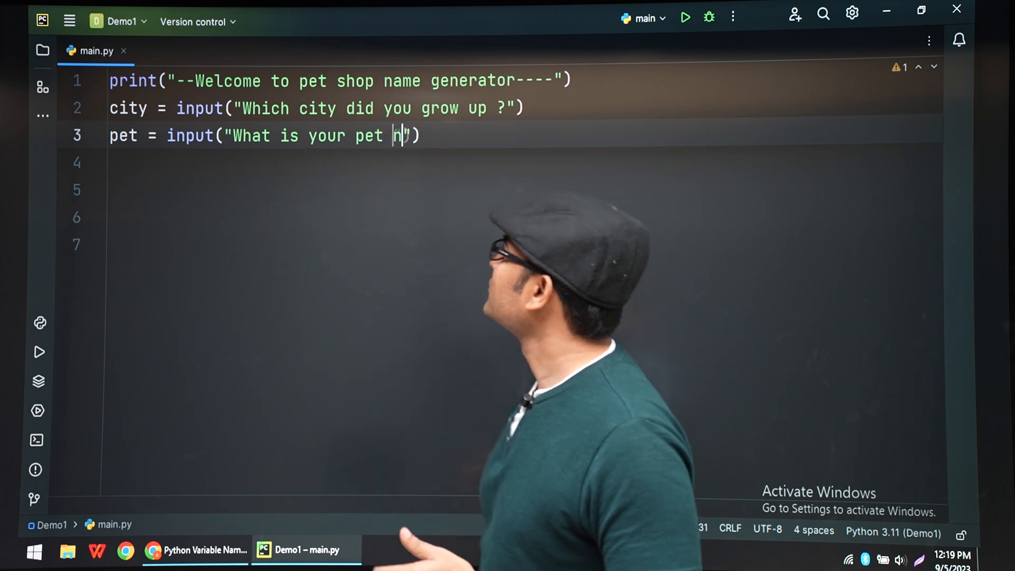
pyautogui.write('ame ?')
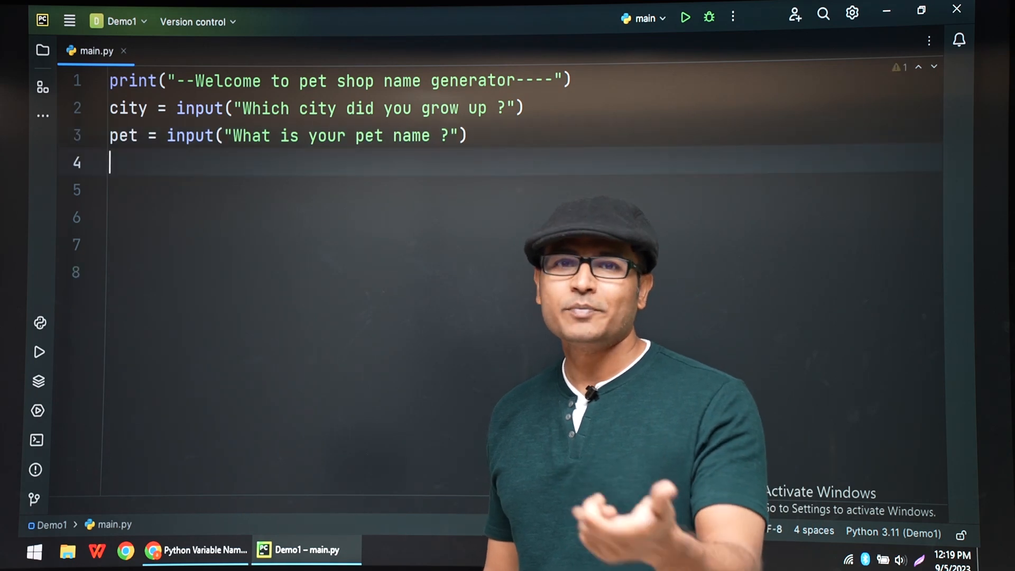
# Write line 4 printing "Your pet shop name is " + city + " " + pet
pyautogui.write('print(')
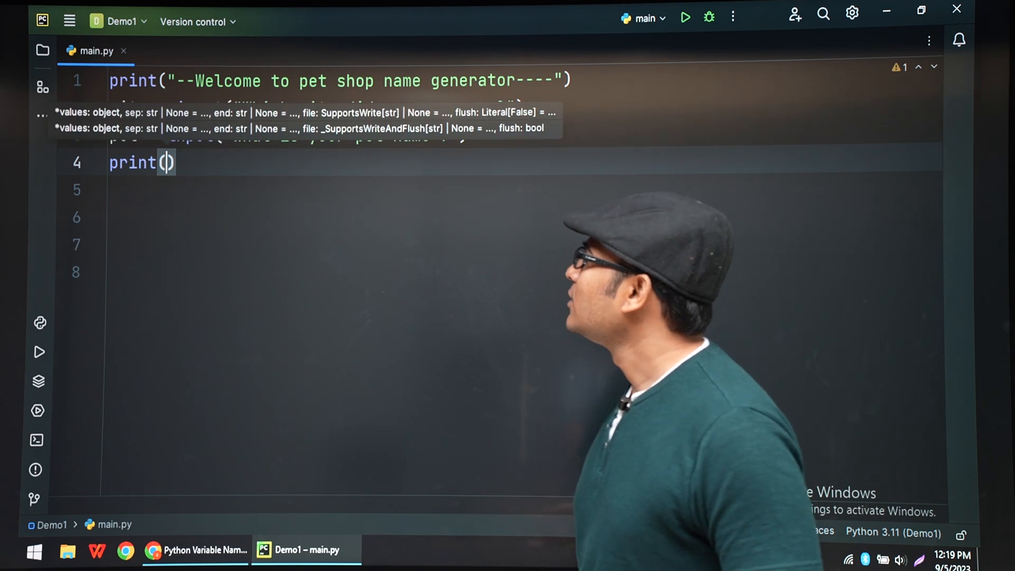
pyautogui.write('"')
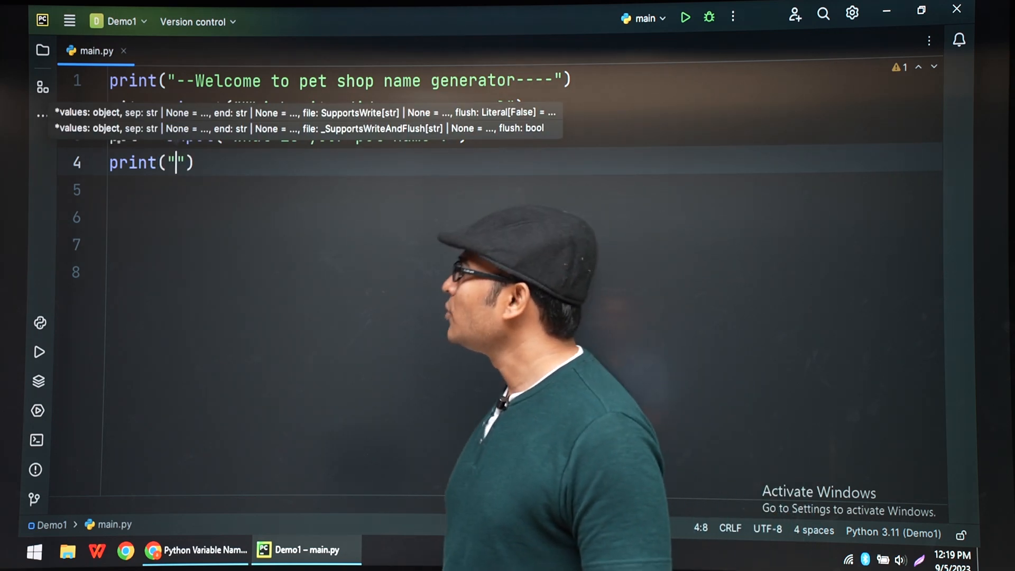
pyautogui.write('Yo')
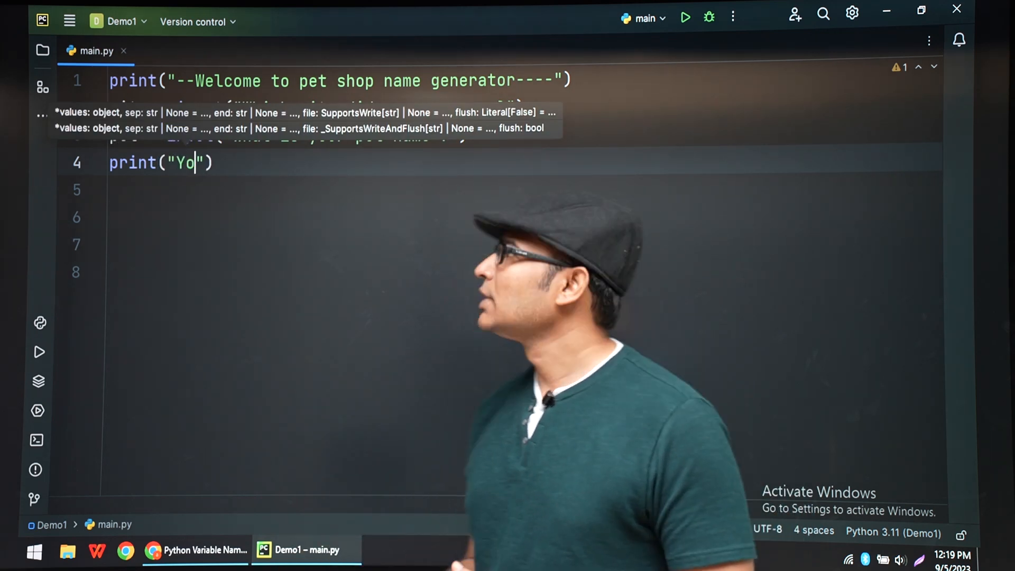
pyautogui.write('ur')
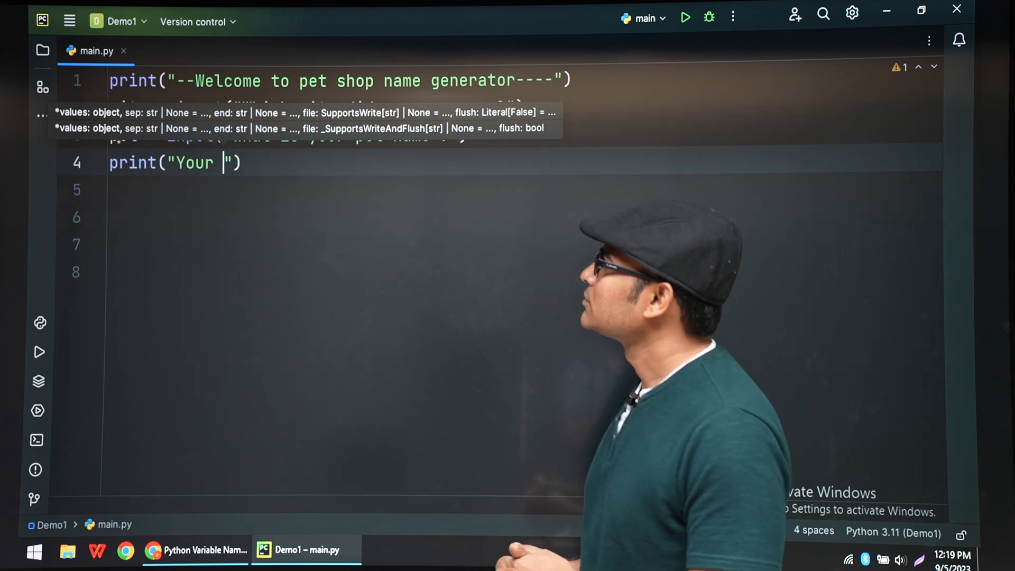
pyautogui.write('pet s')
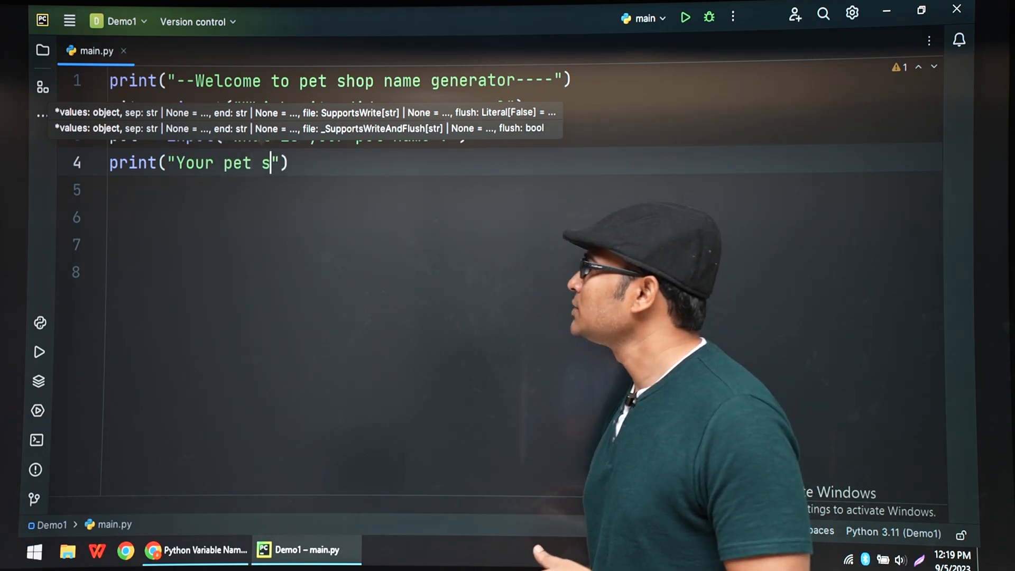
pyautogui.write('hop name is')
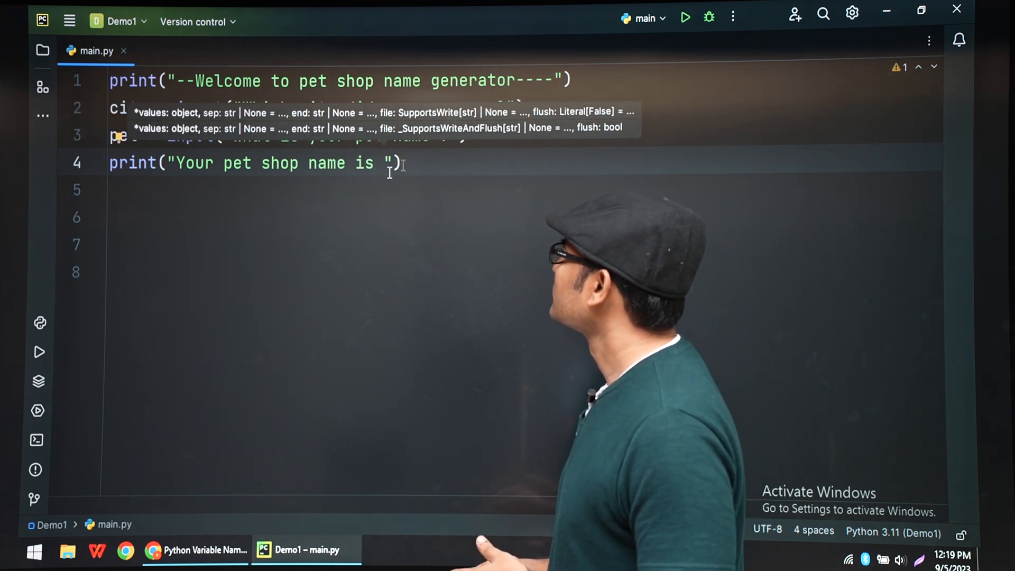
pyautogui.write('+')
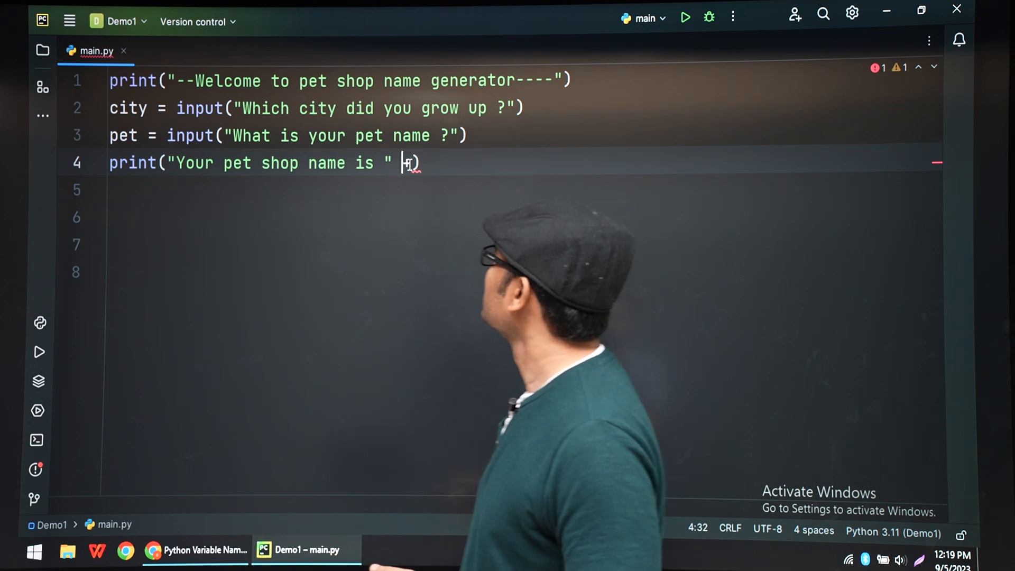
pyautogui.write('+')
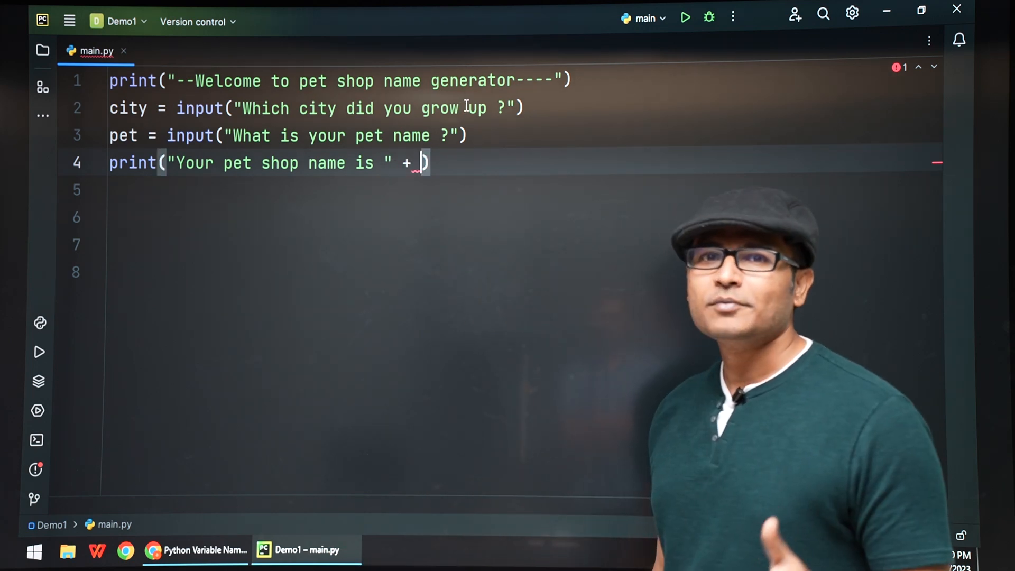
pyautogui.write('city + " " +')
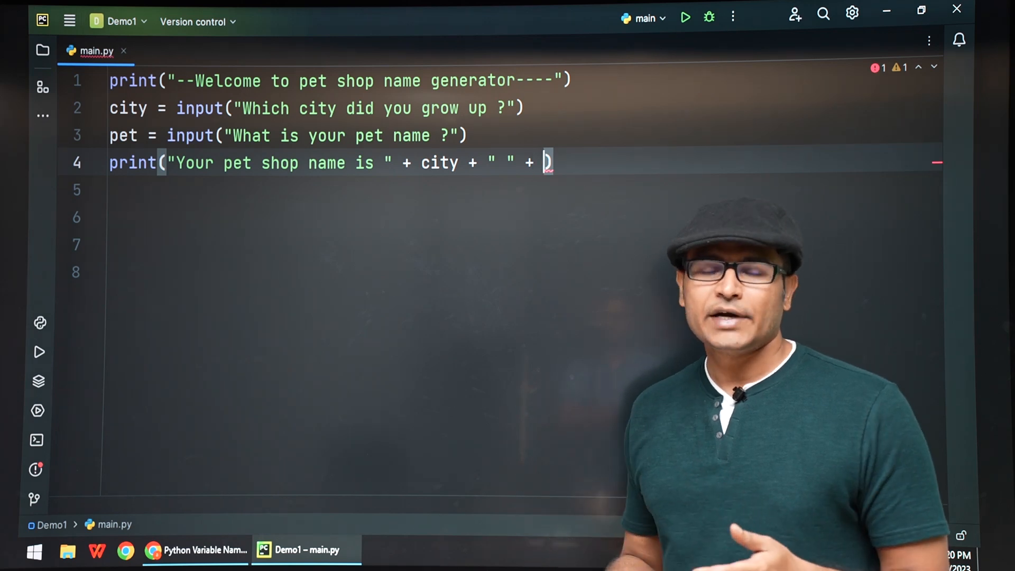
pyautogui.write('pet')
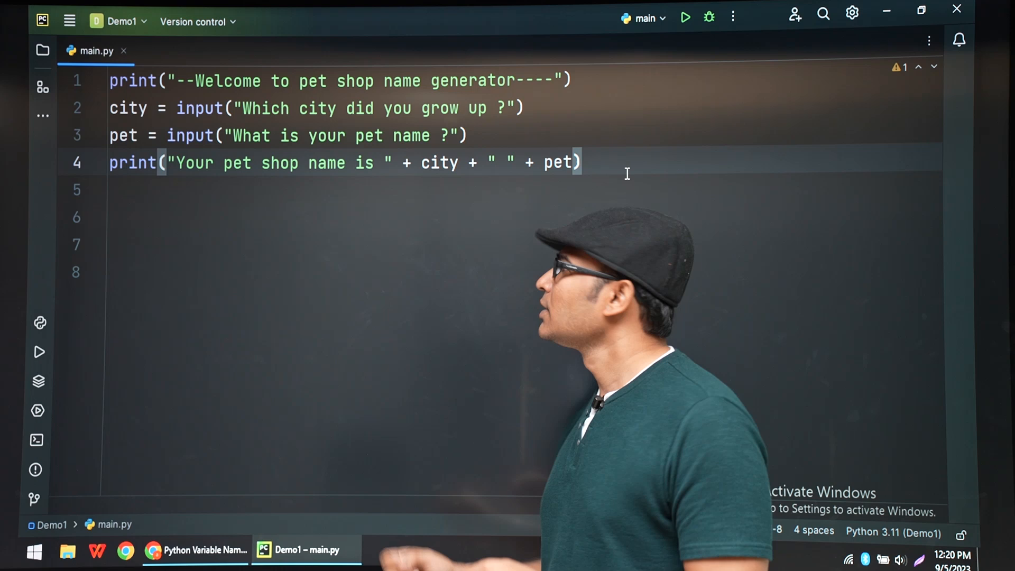
# Run main.py and answer hyderabad and vicky, getting "Your pet shop name is hyderabad vicky"
pyautogui.click(685, 17)
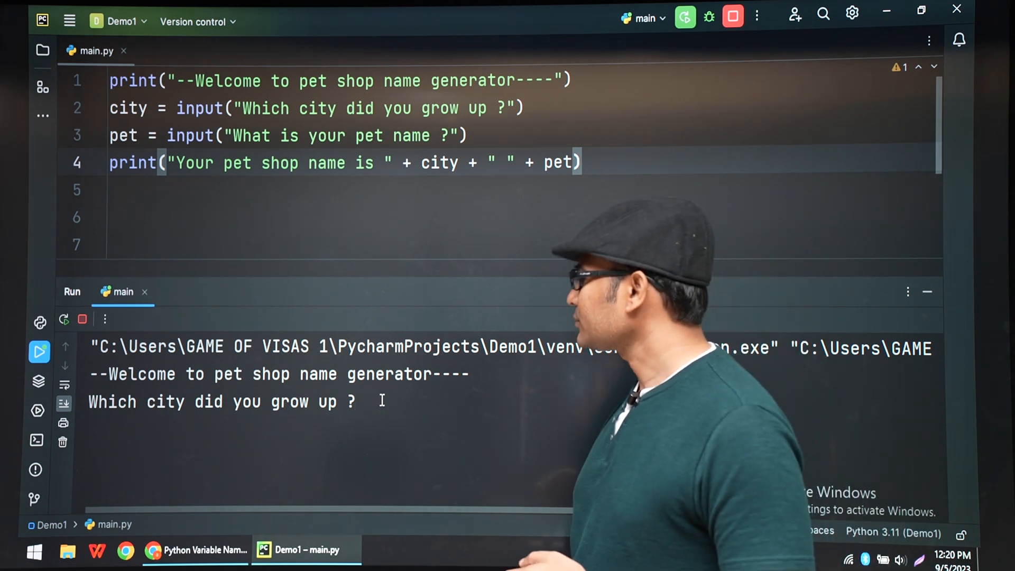
pyautogui.write('h')
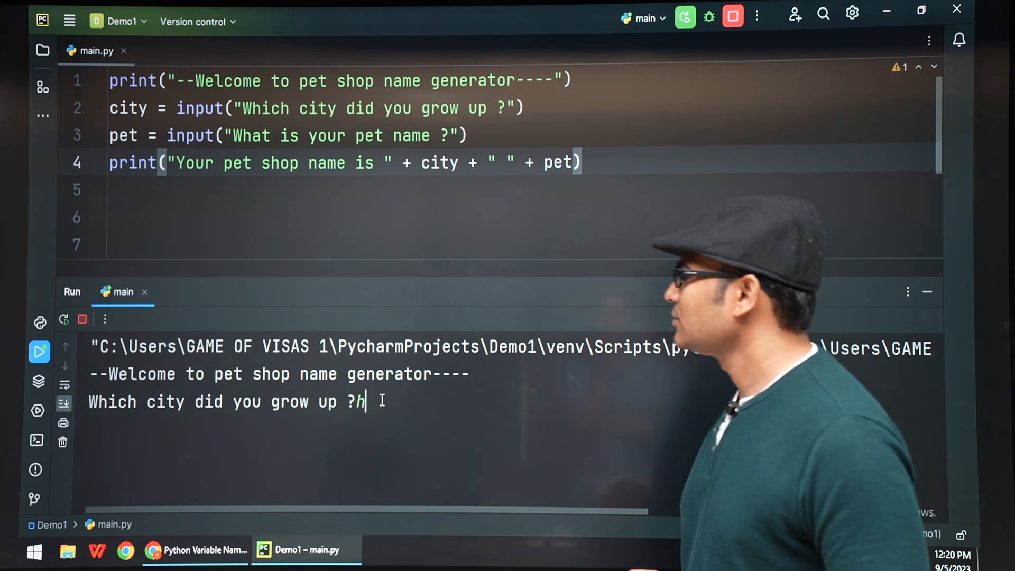
pyautogui.write('yderabad')
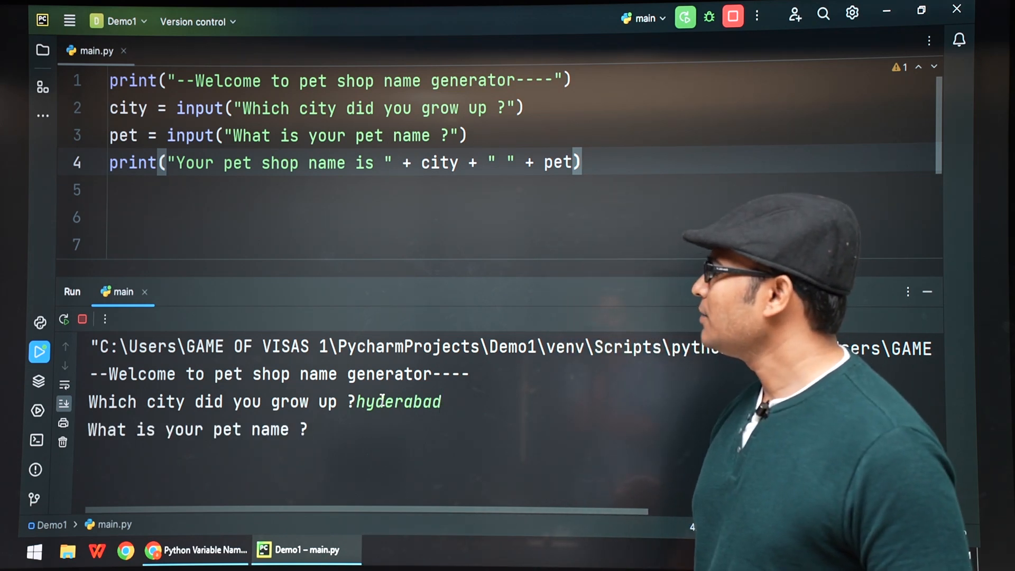
pyautogui.write('vicky')
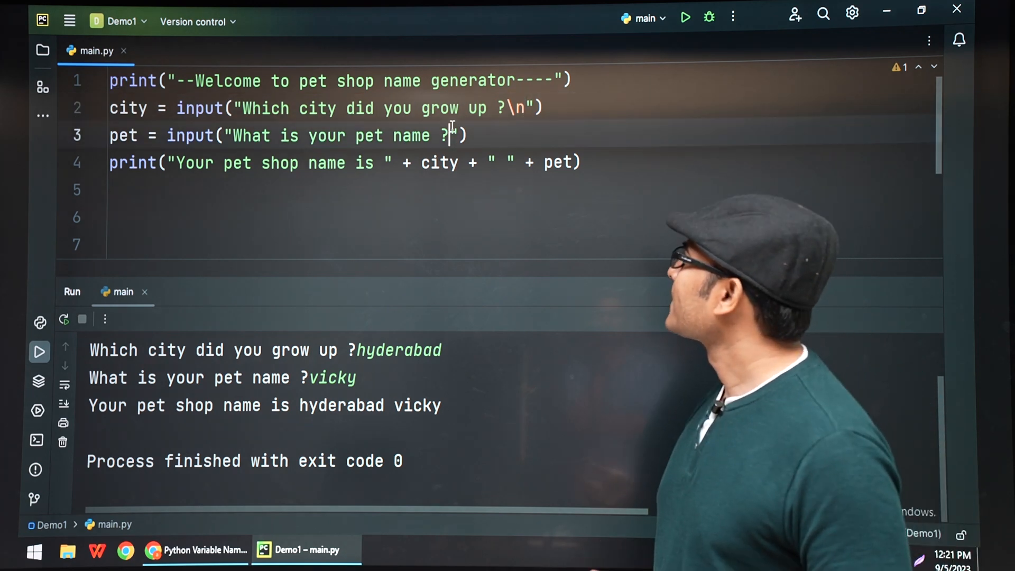
# End the pet prompt with \n, rerun, and answer hyderabad and vicky again
pyautogui.write('\\n')
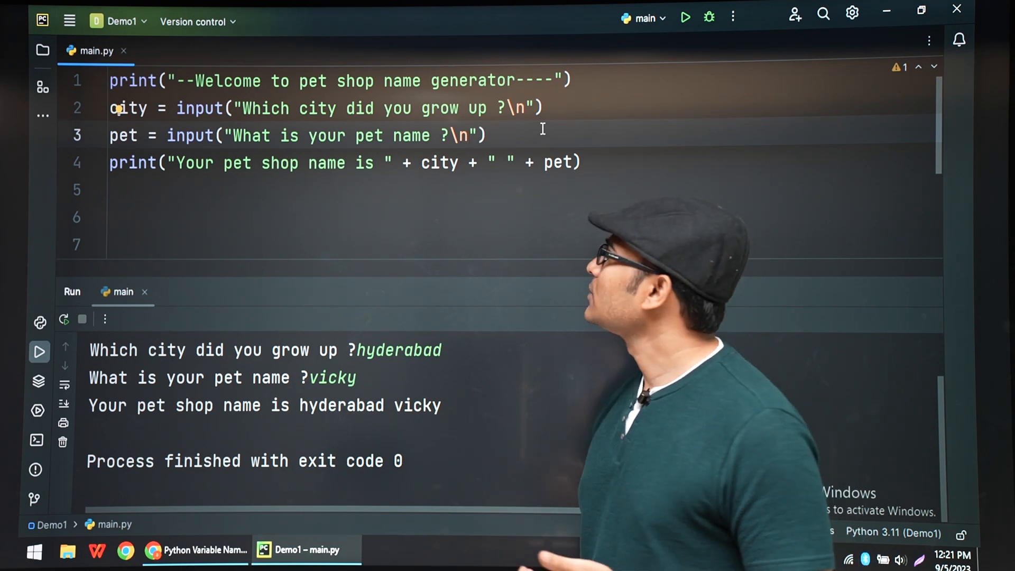
pyautogui.click(685, 16)
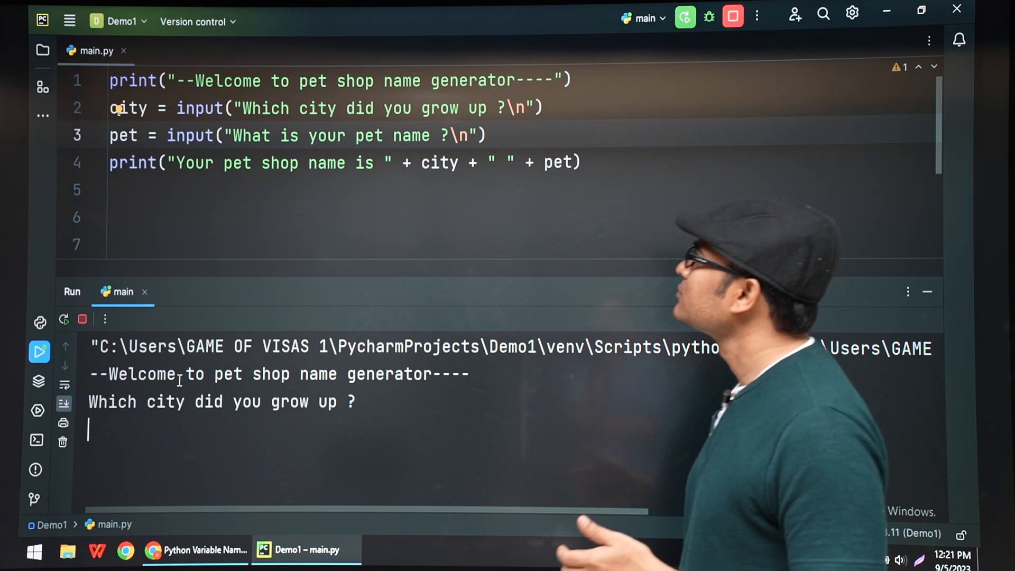
pyautogui.write('hyderabad')
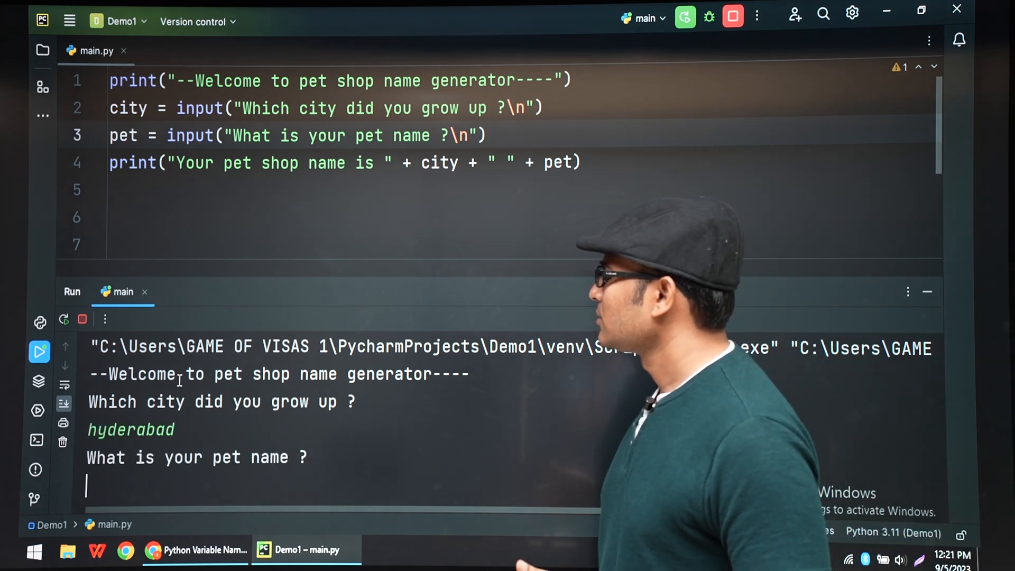
pyautogui.write('vic')
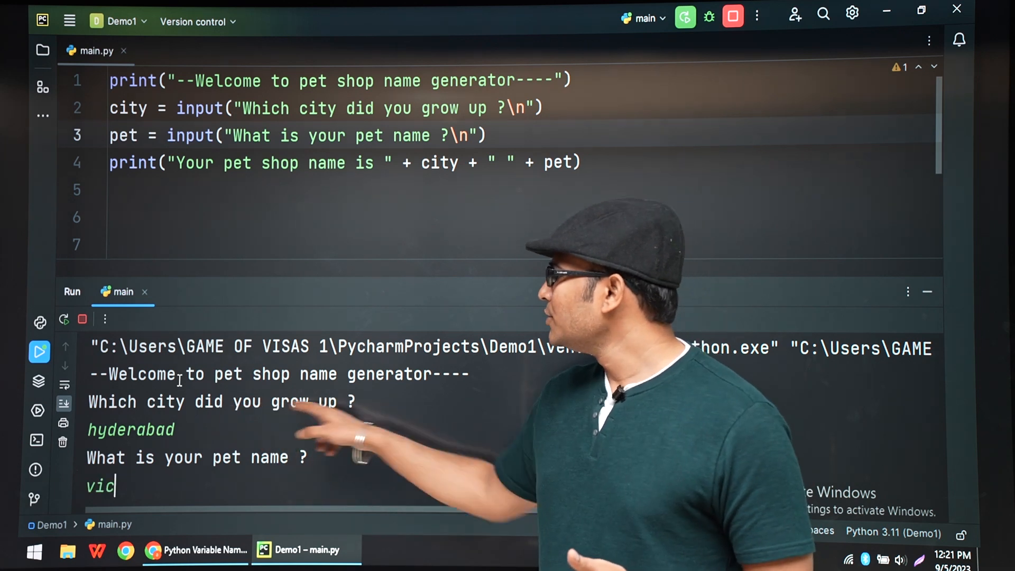
pyautogui.write('ky')
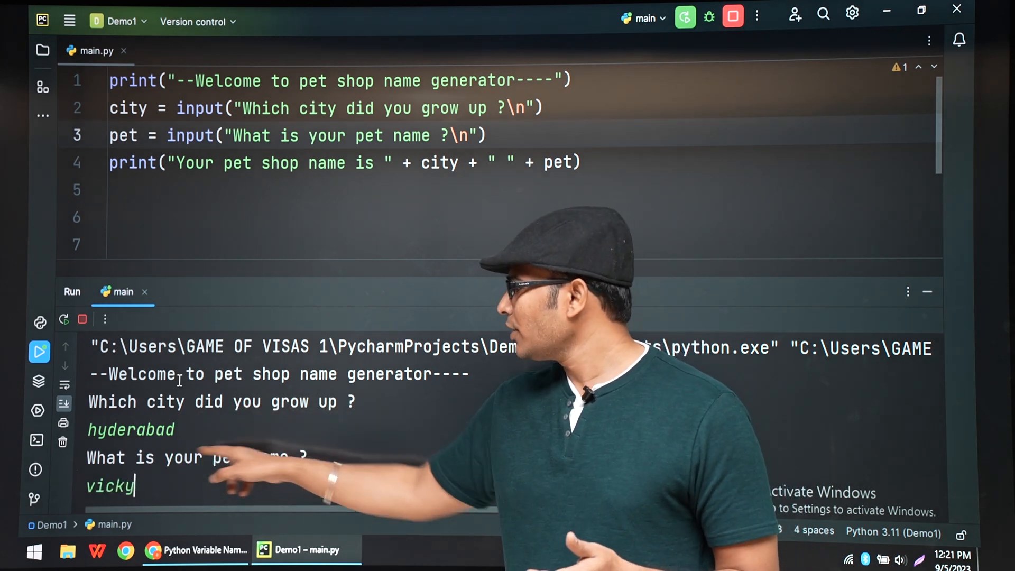
pyautogui.press('Return')
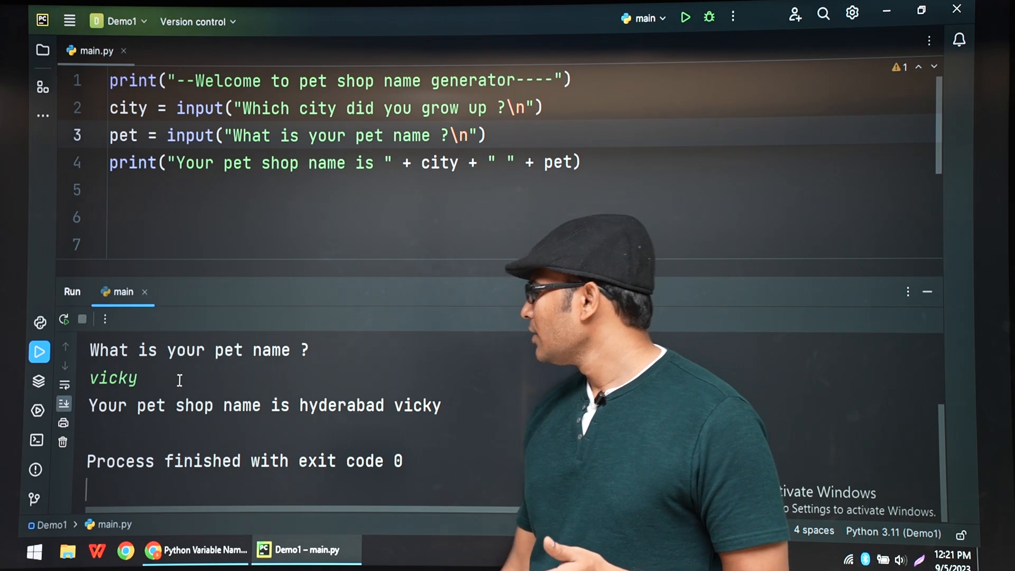